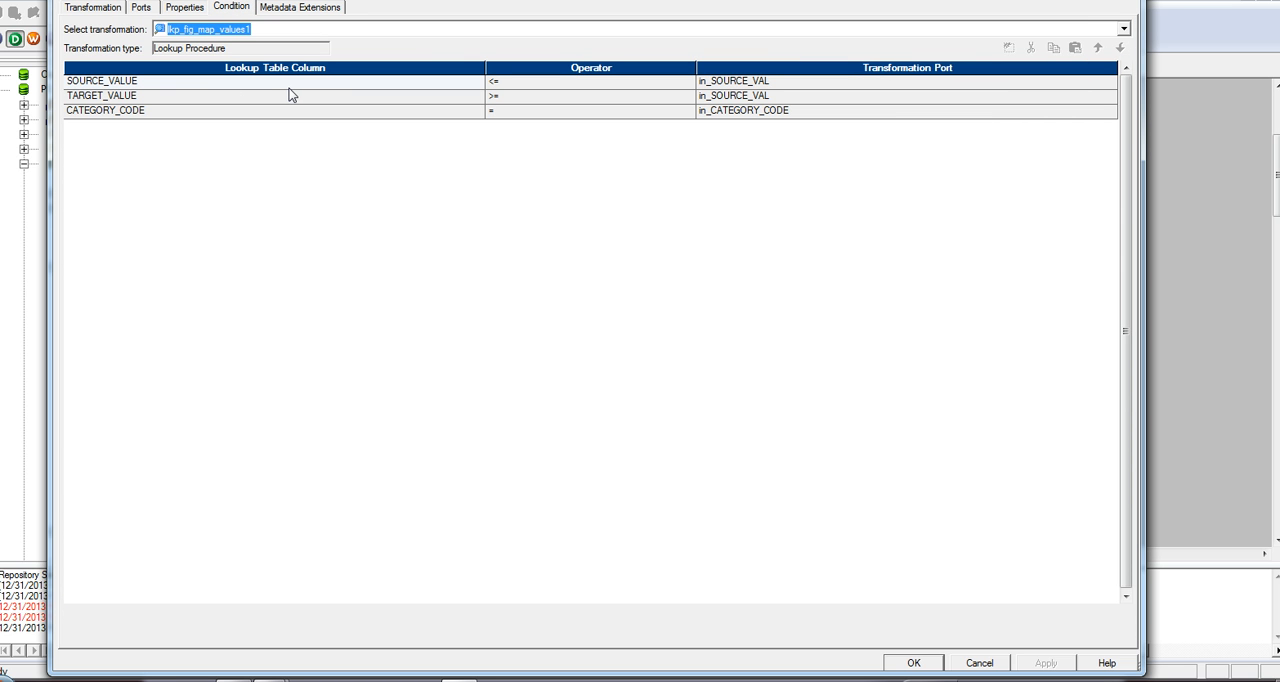
pyautogui.moveTo(442, 96)
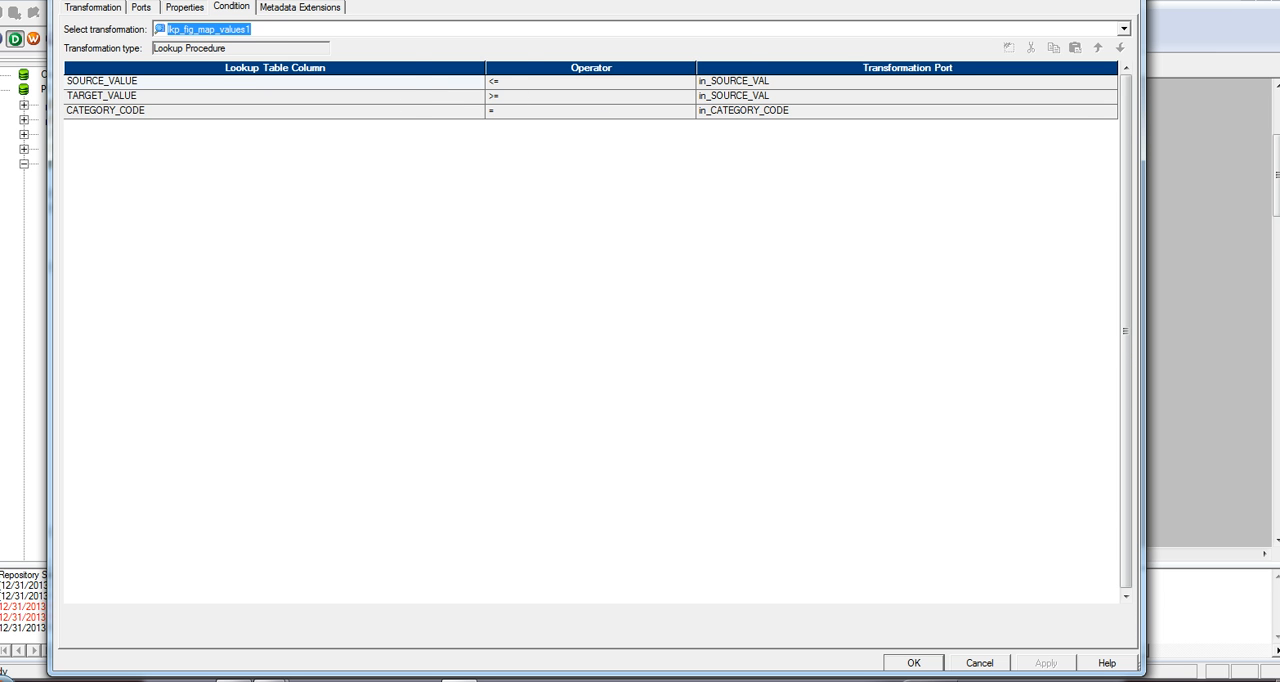
# Check lkp_fig_map_values1's ports, confirming in_SOURCE_VAL and in_CATEGORY_CODE have precision 50.
pyautogui.click(141, 7)
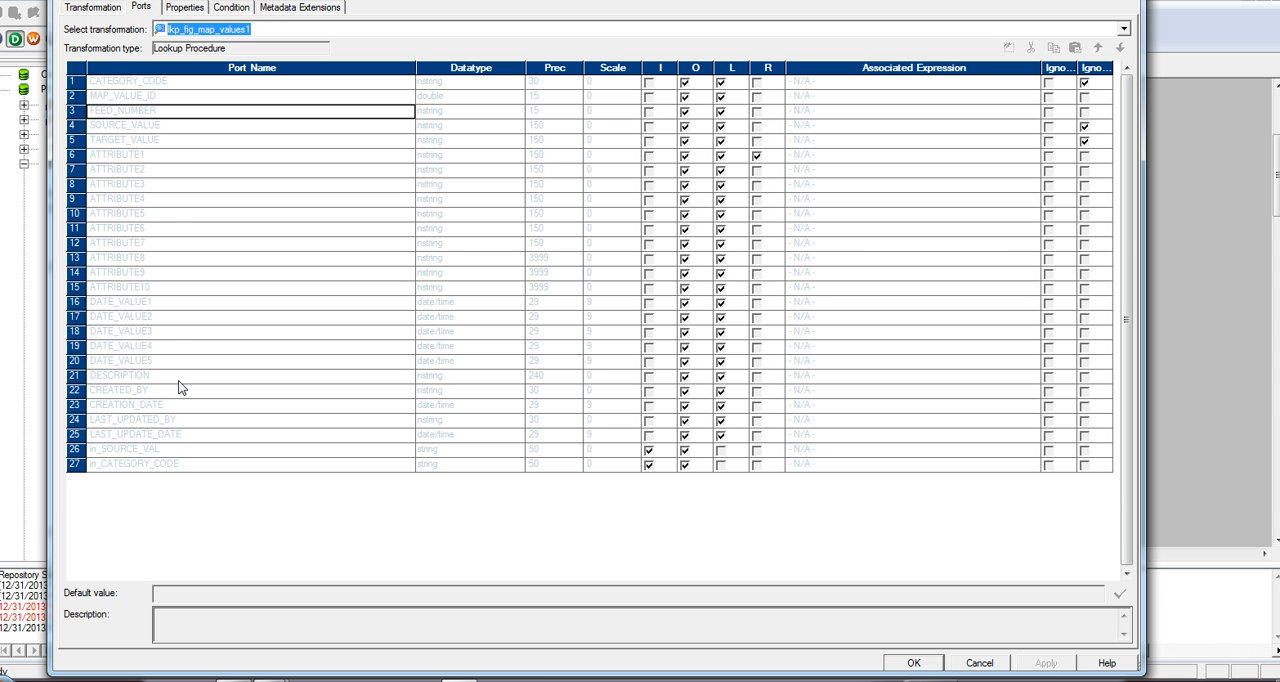
pyautogui.click(220, 125)
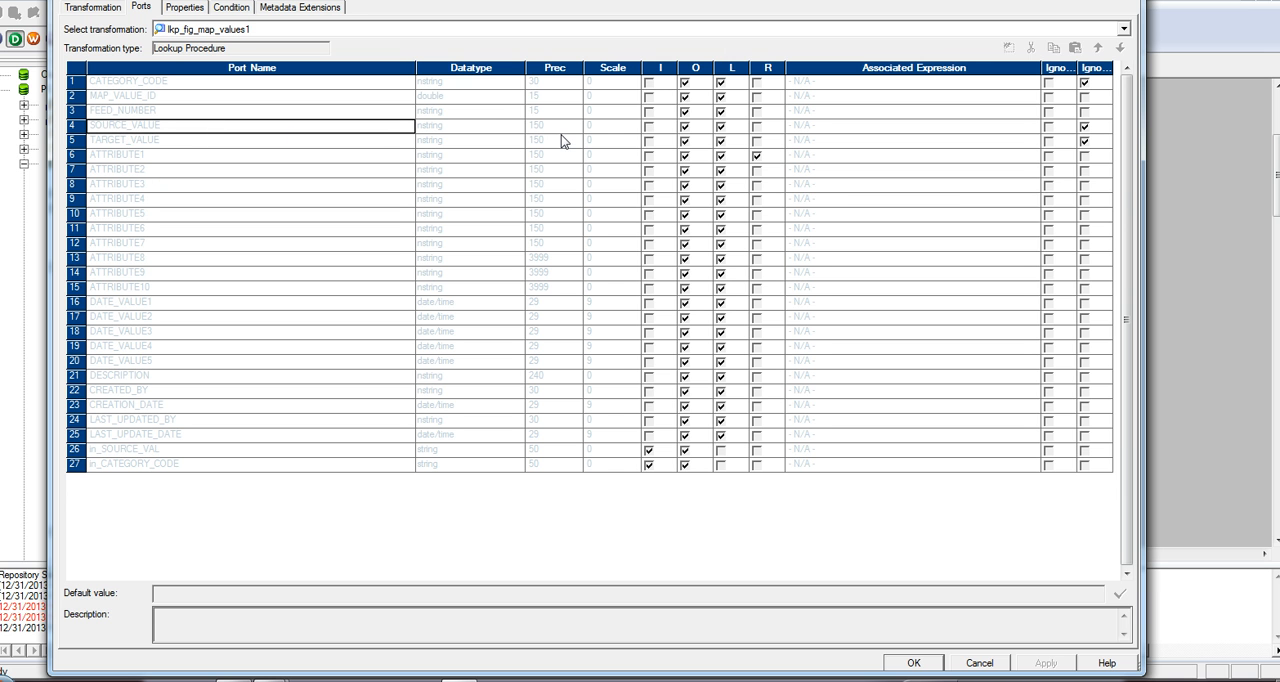
pyautogui.click(250, 449)
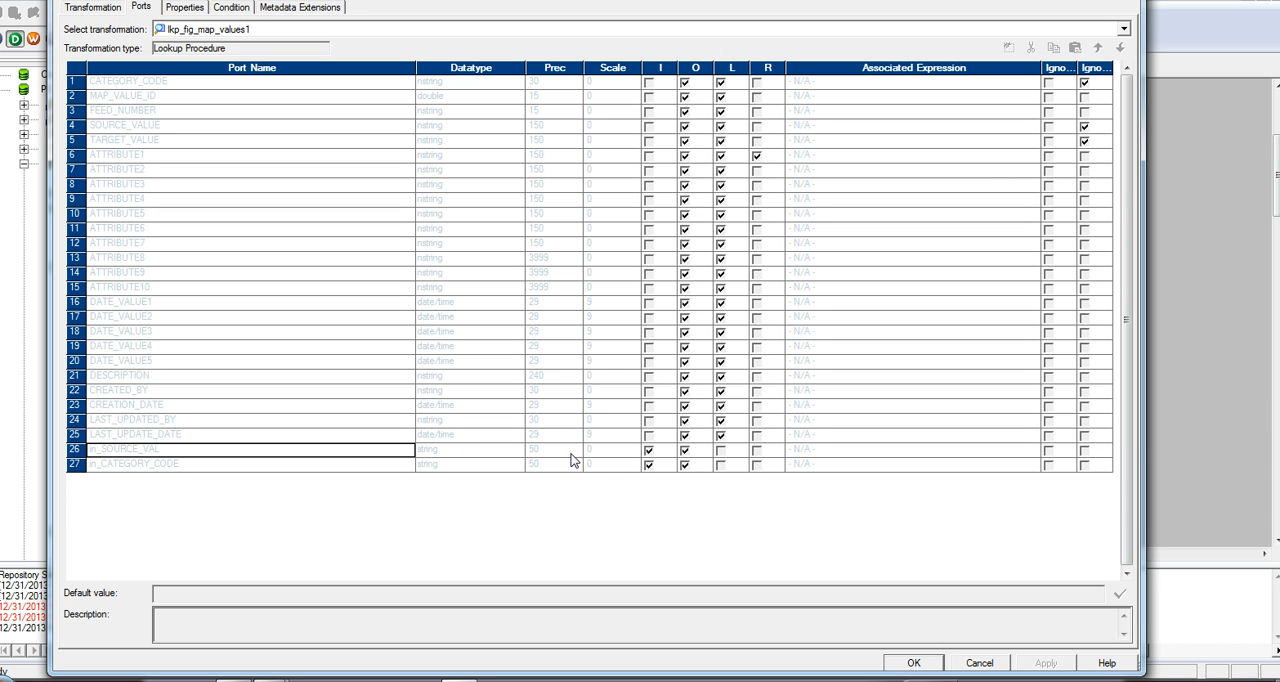
pyautogui.moveTo(570, 223)
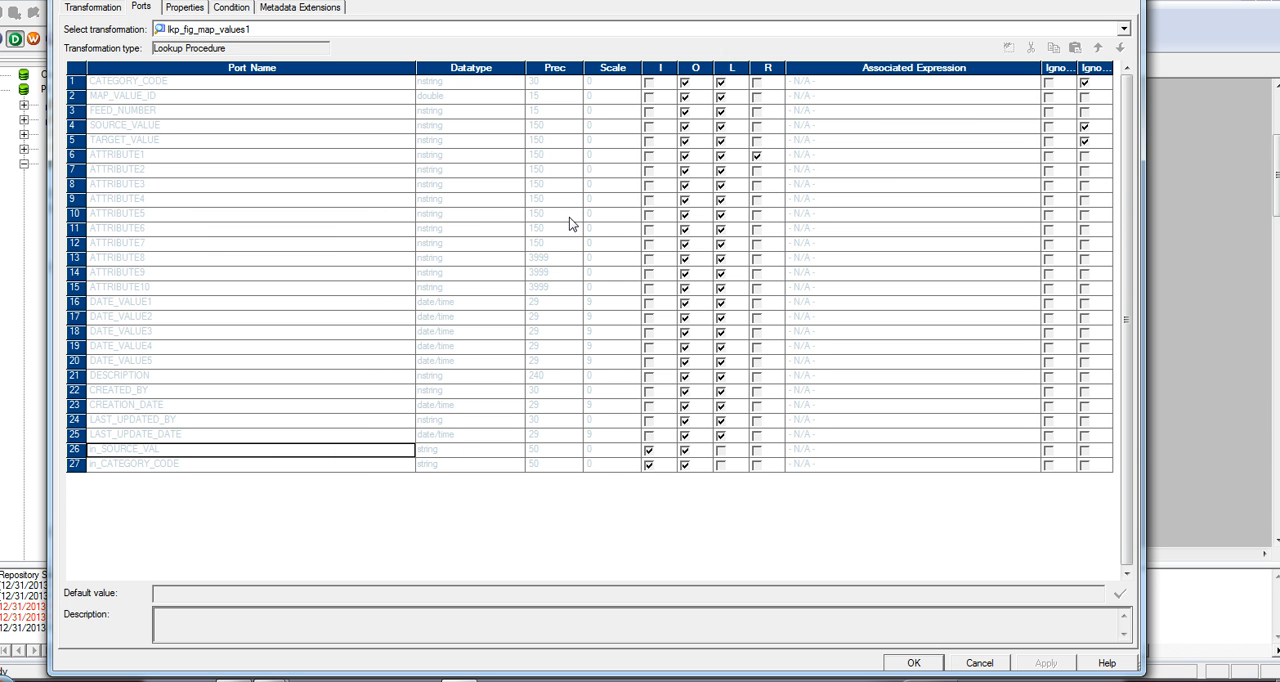
pyautogui.moveTo(547, 443)
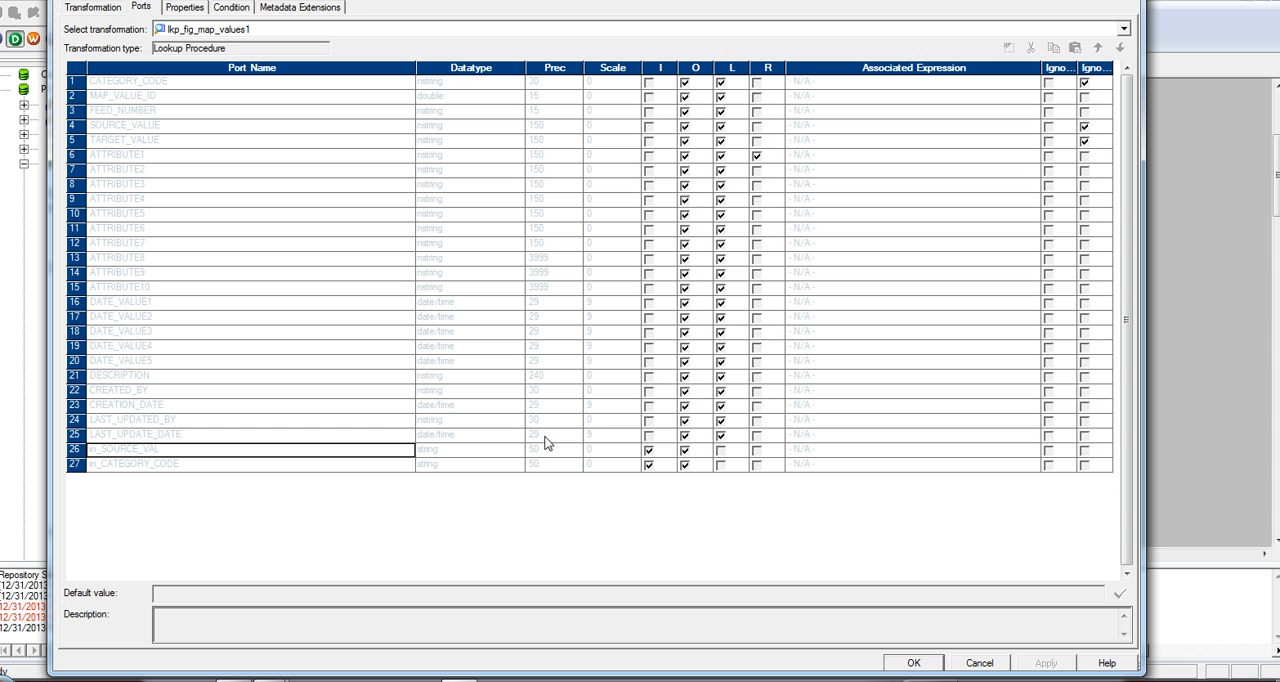
pyautogui.moveTo(546, 448)
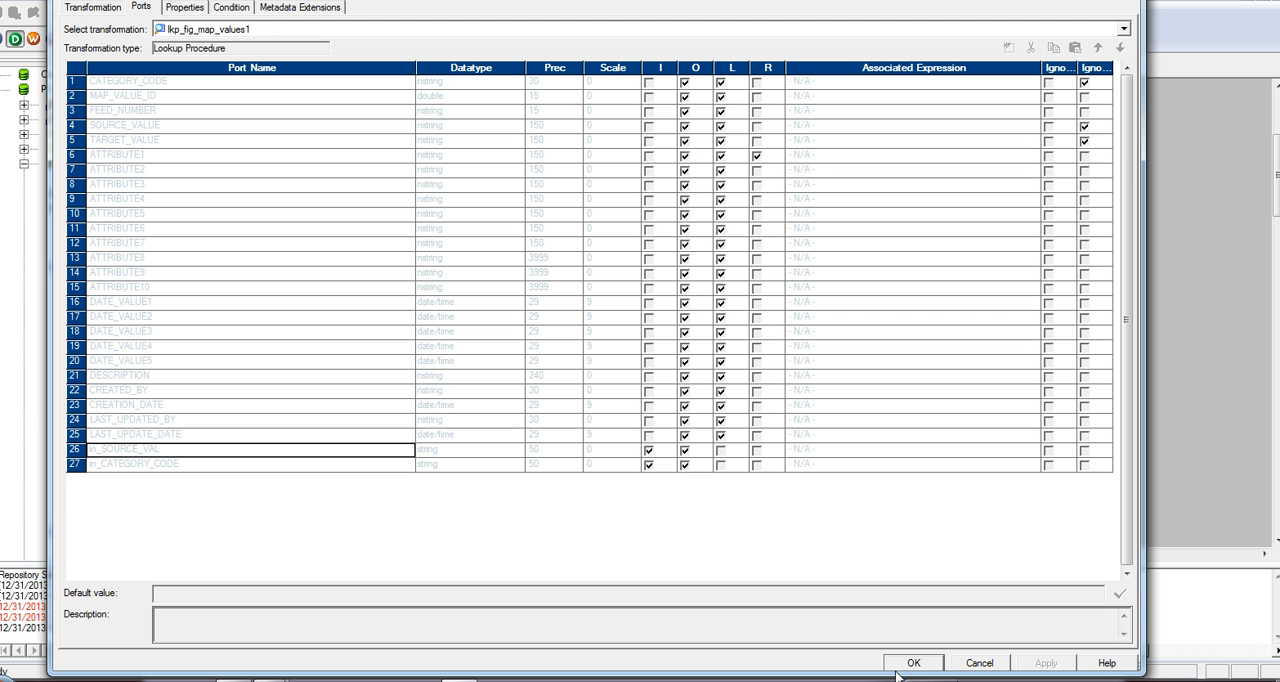
pyautogui.moveTo(895, 664)
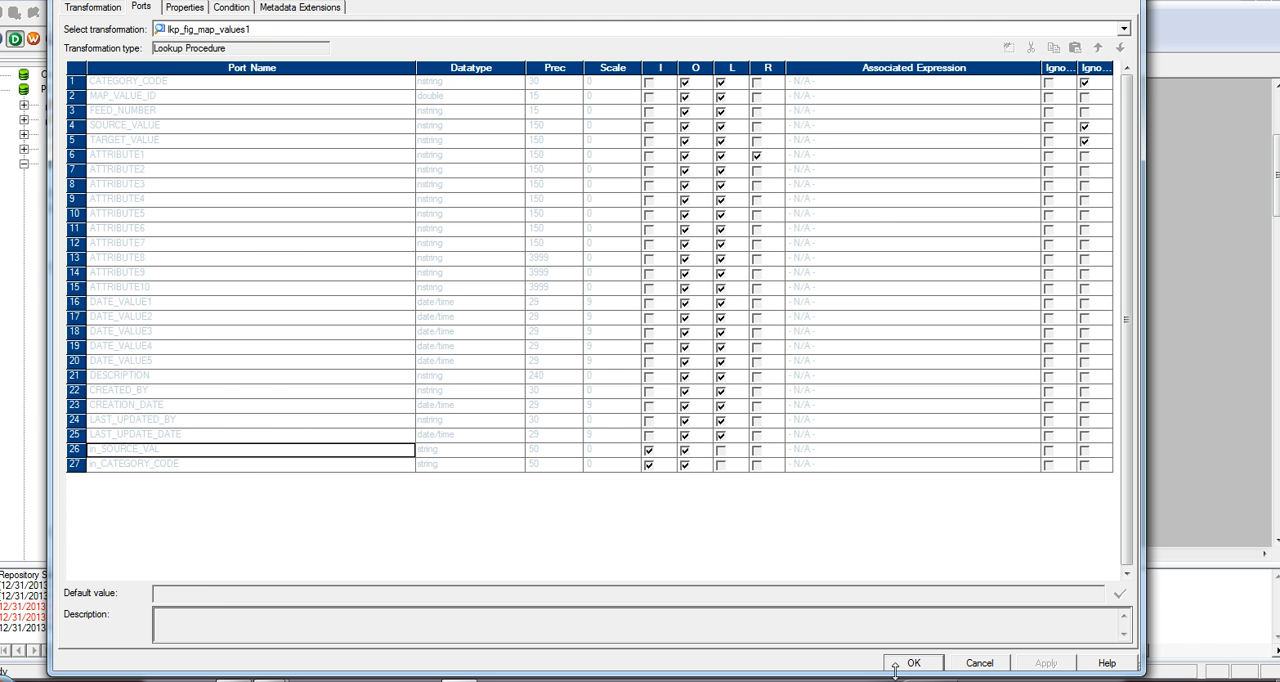
# Close the lookup and review Exp_Target_segment's v_Target_segment2 expression calling lkp_fig_map_values1.
pyautogui.click(912, 663)
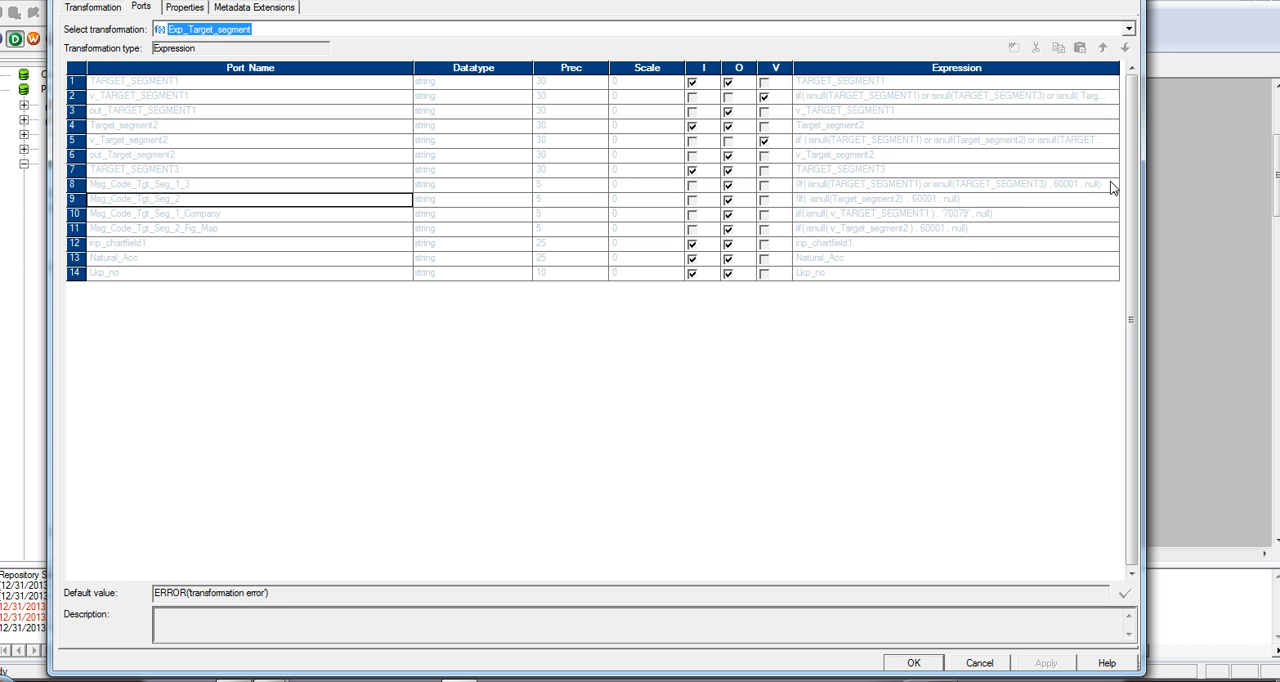
pyautogui.doubleClick(950, 184)
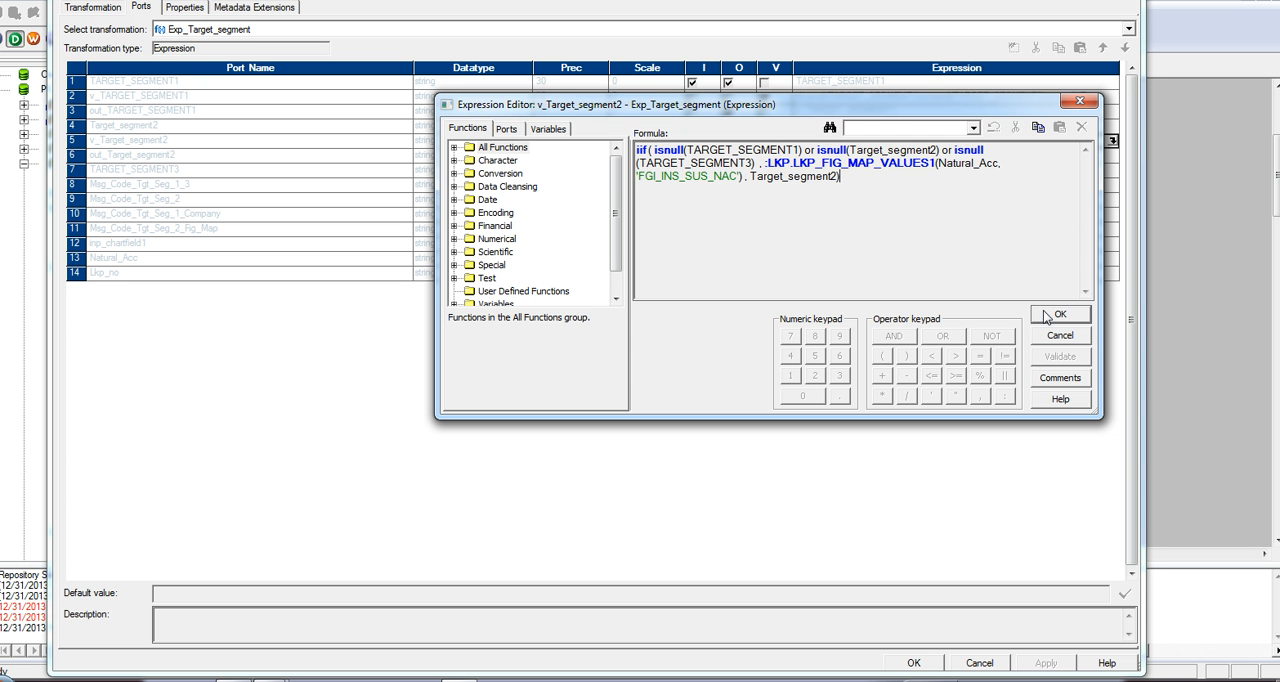
pyautogui.click(1059, 314)
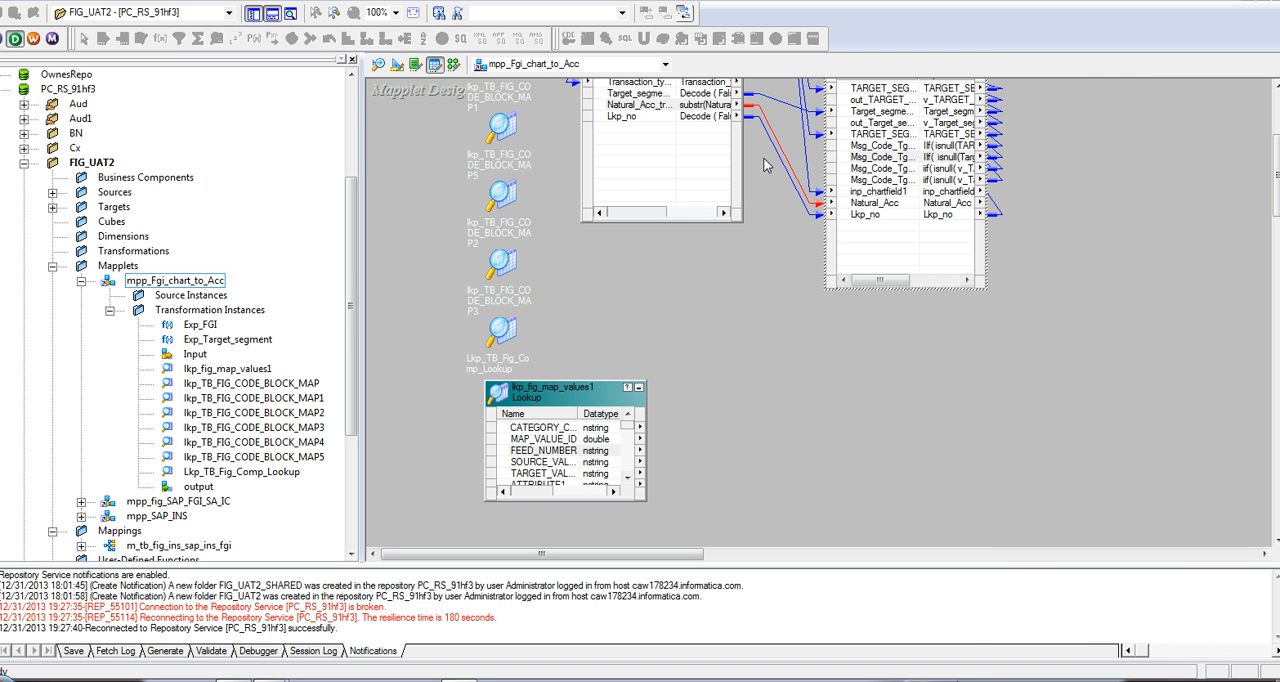
pyautogui.click(640, 104)
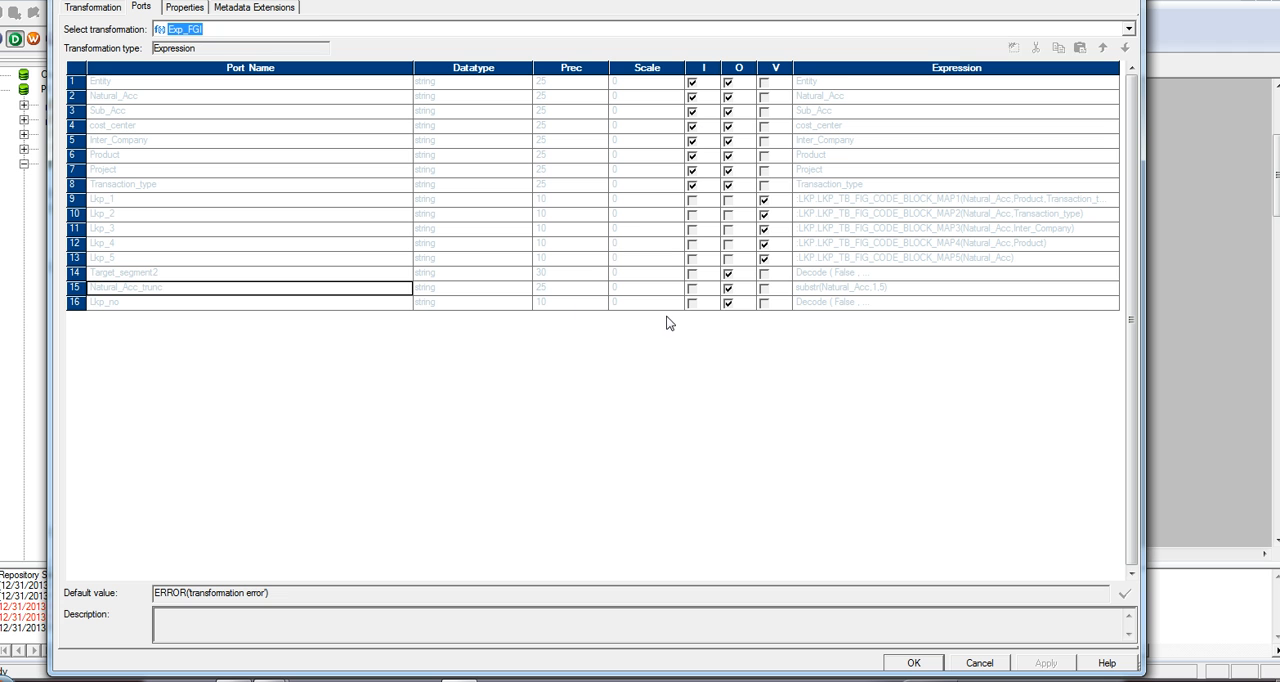
pyautogui.moveTo(1115, 303)
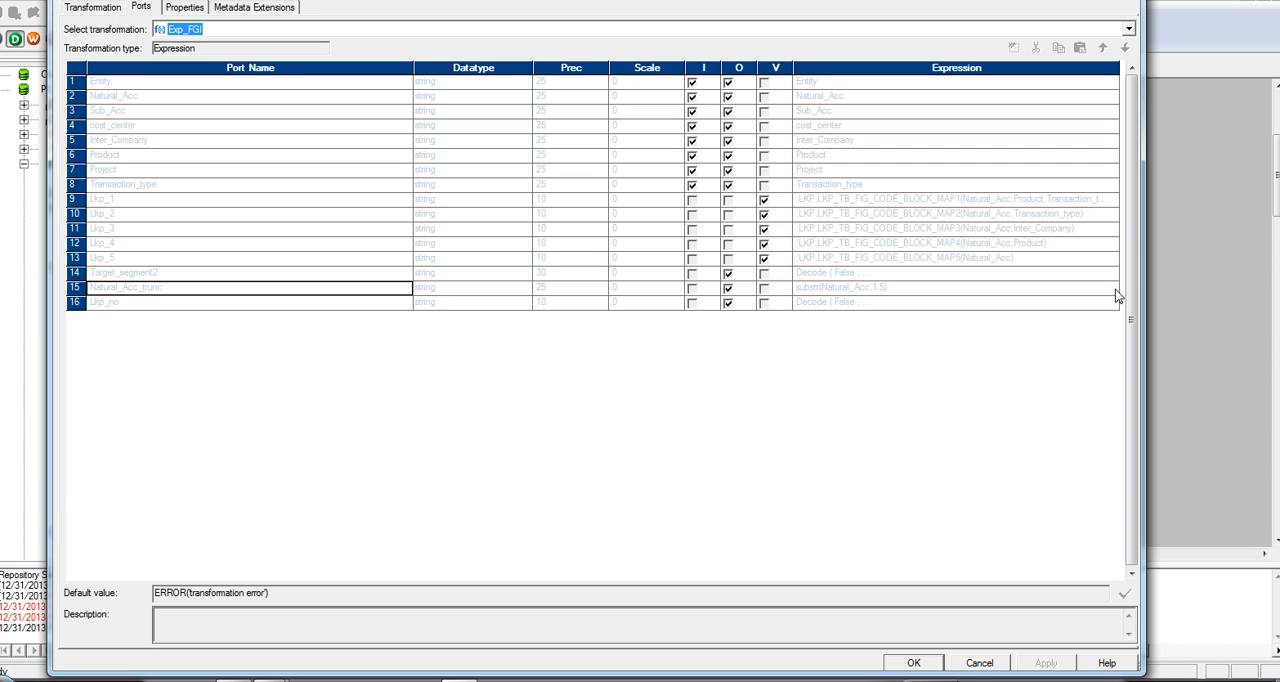
pyautogui.moveTo(1033, 440)
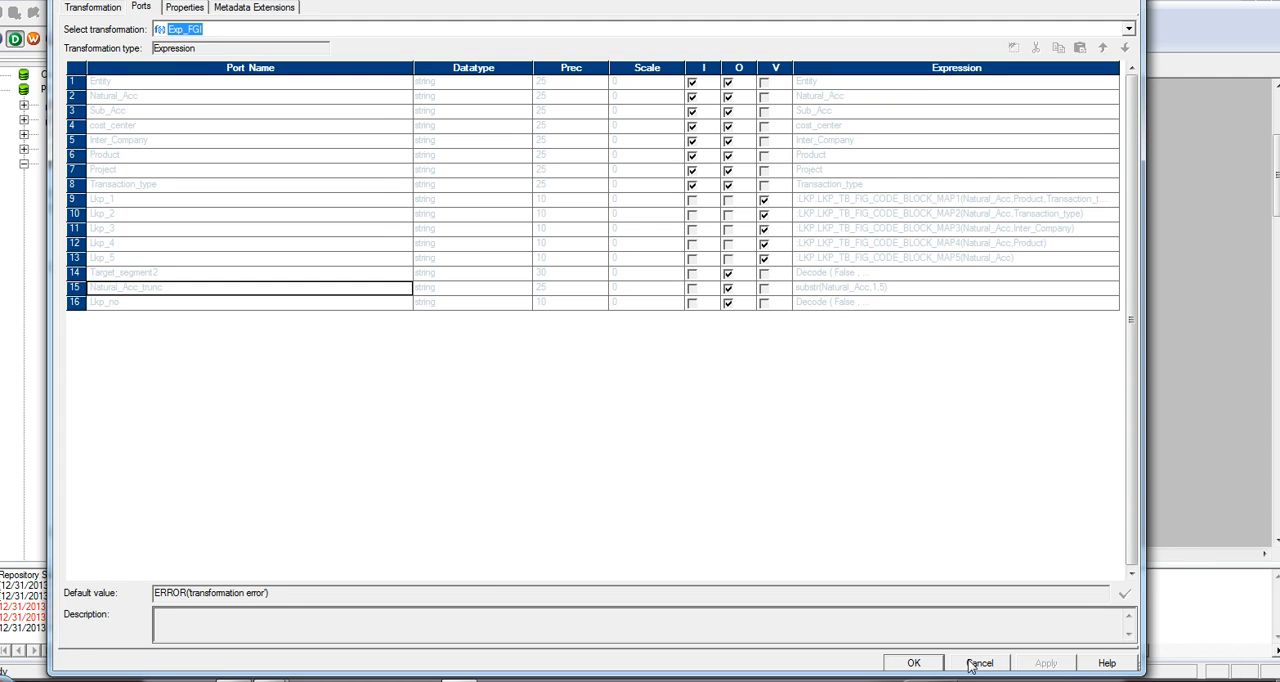
pyautogui.click(978, 663)
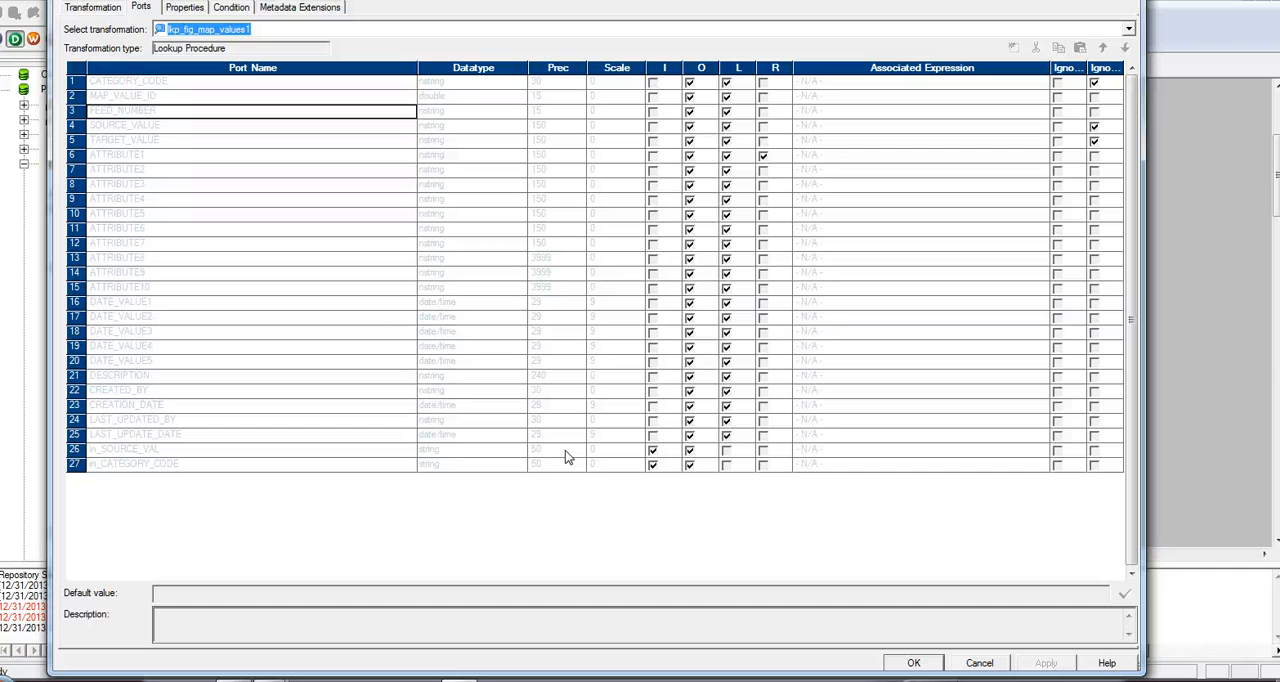
pyautogui.moveTo(1190, 11)
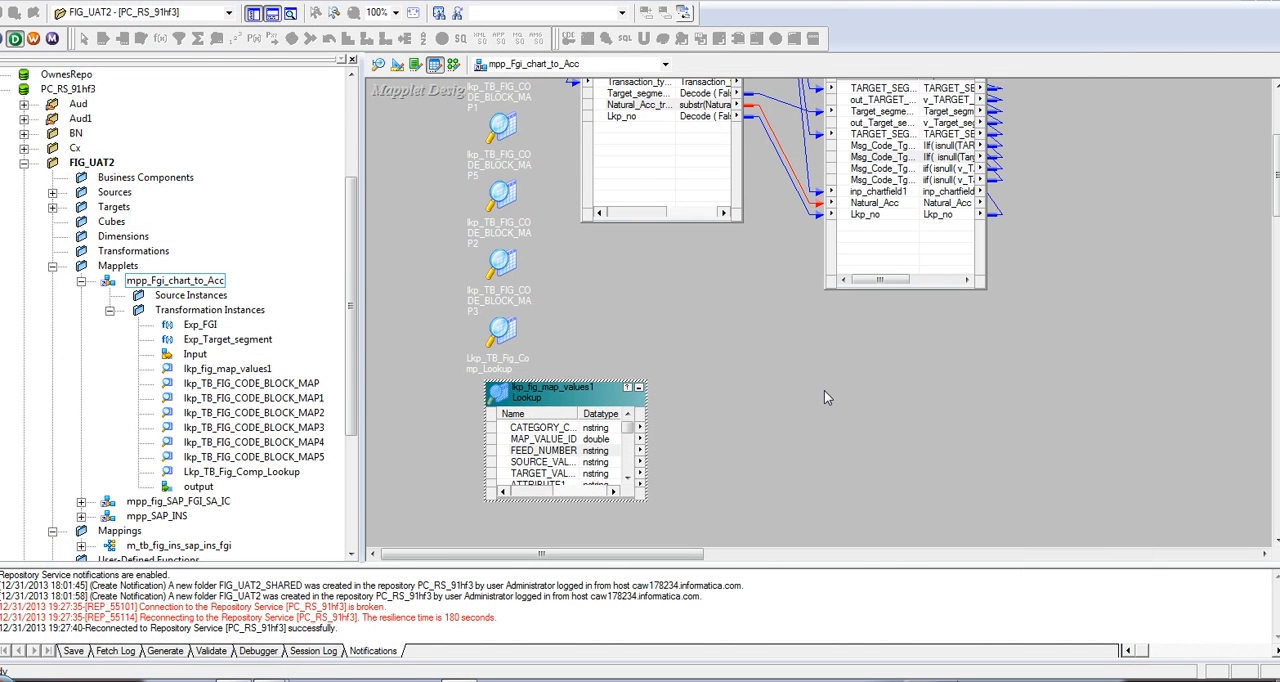
# Reopen lkp_fig_map_values1 to review its SOURCE_VALUE, TARGET_VALUE and CATEGORY_CODE condition order.
pyautogui.click(545, 439)
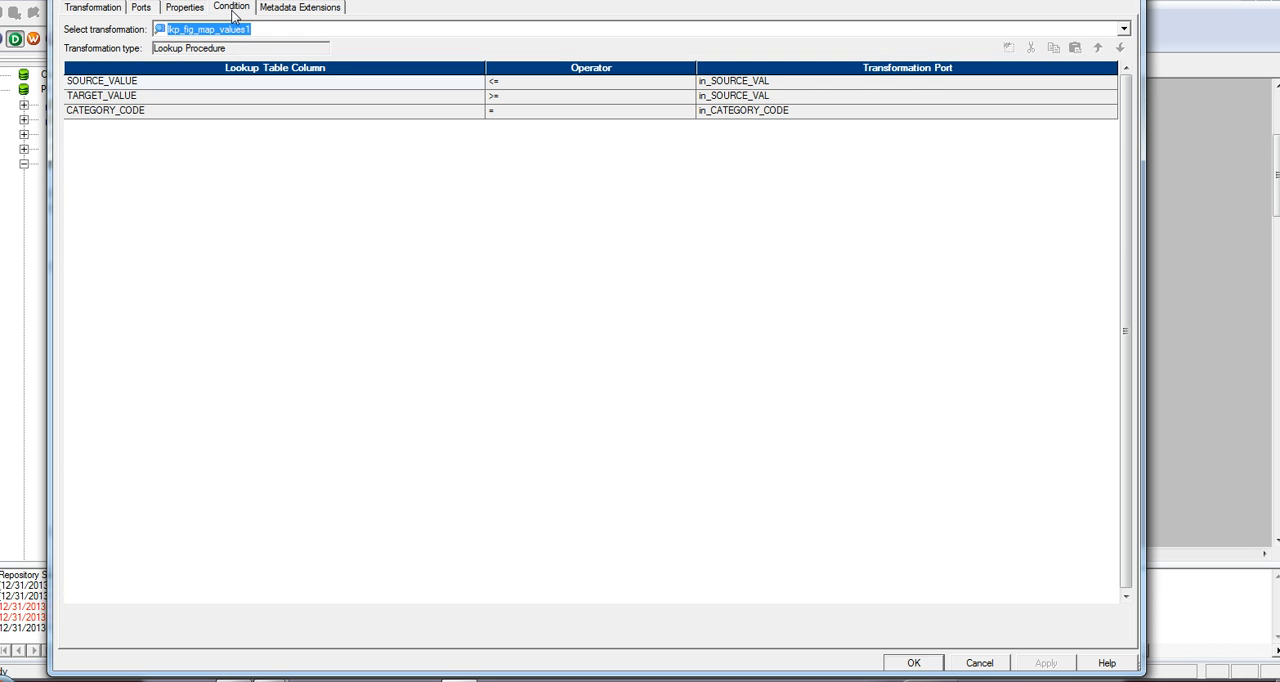
pyautogui.moveTo(240, 124)
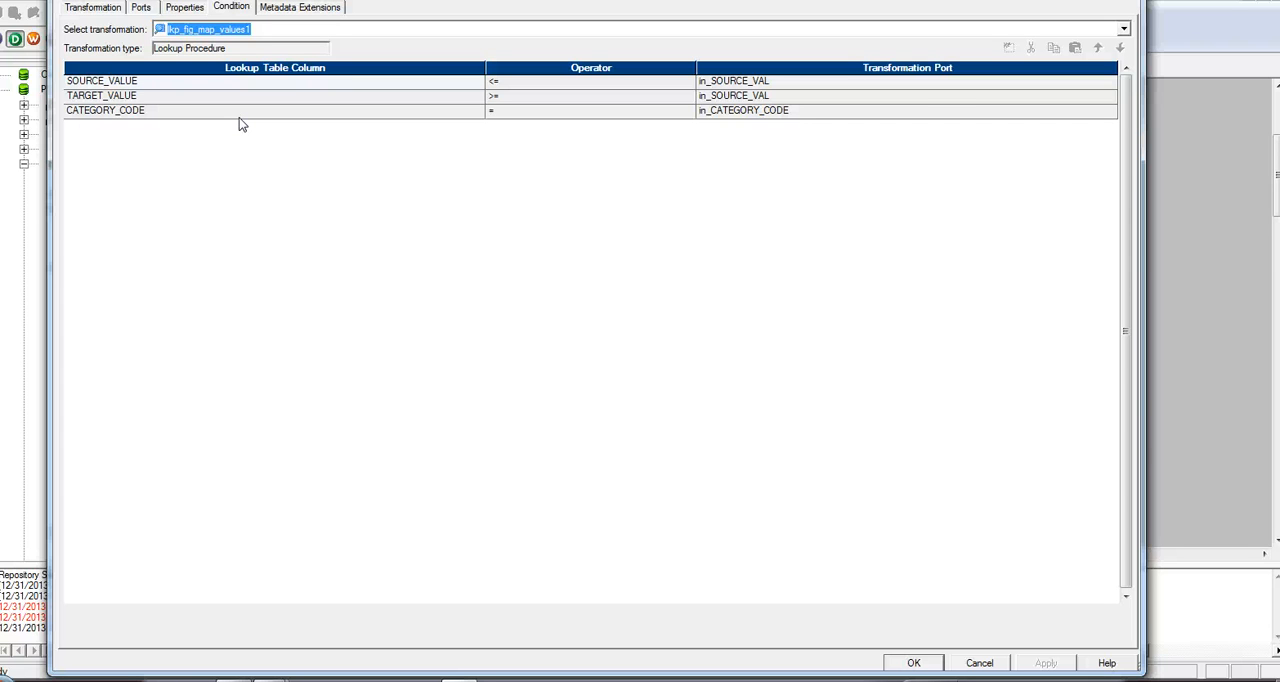
pyautogui.moveTo(242, 121)
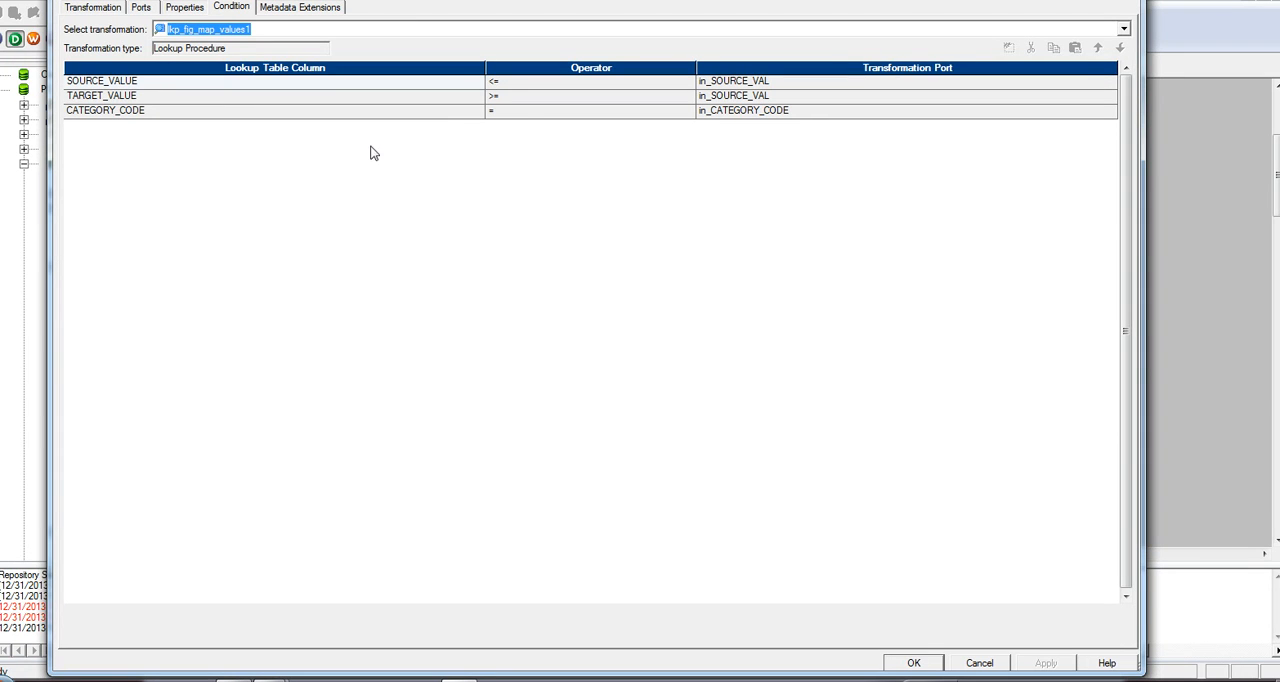
pyautogui.moveTo(561, 142)
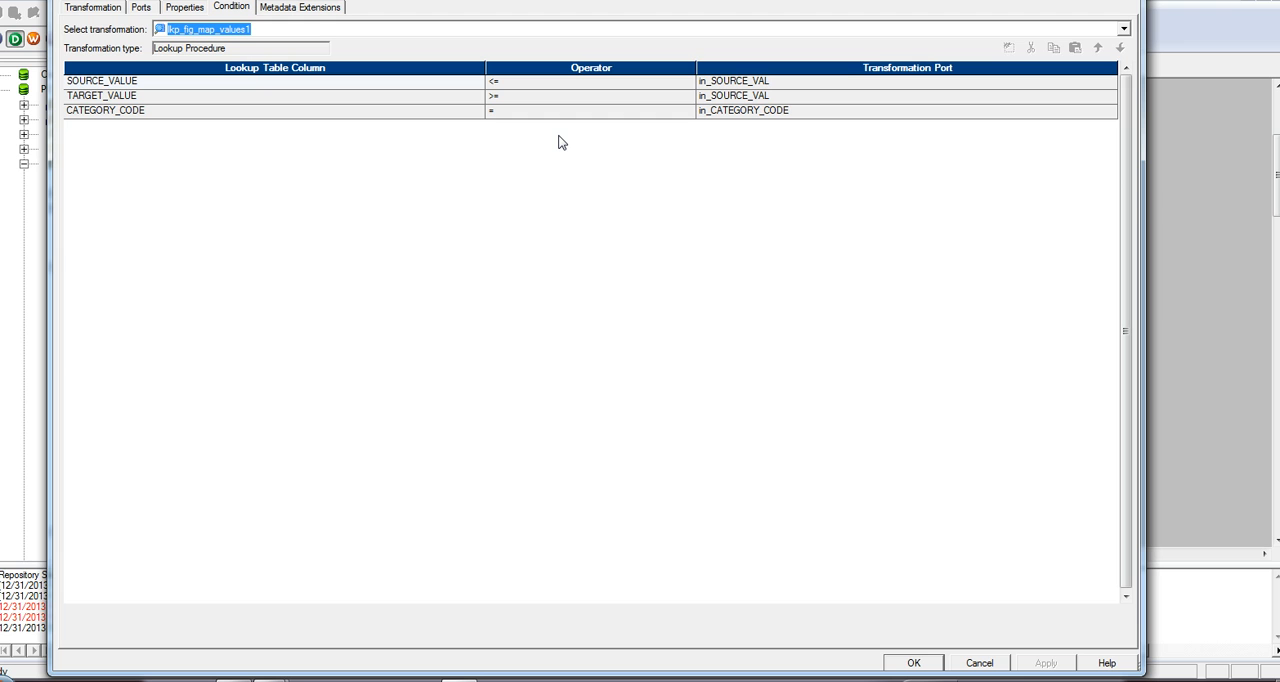